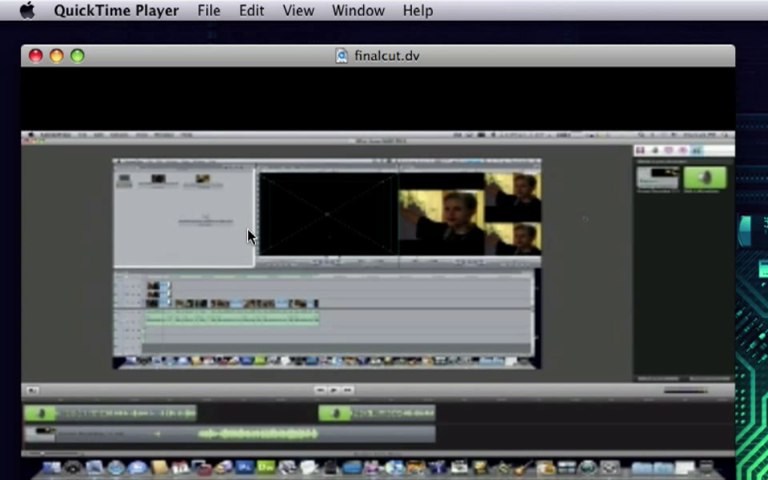
mouse_move(312, 148)
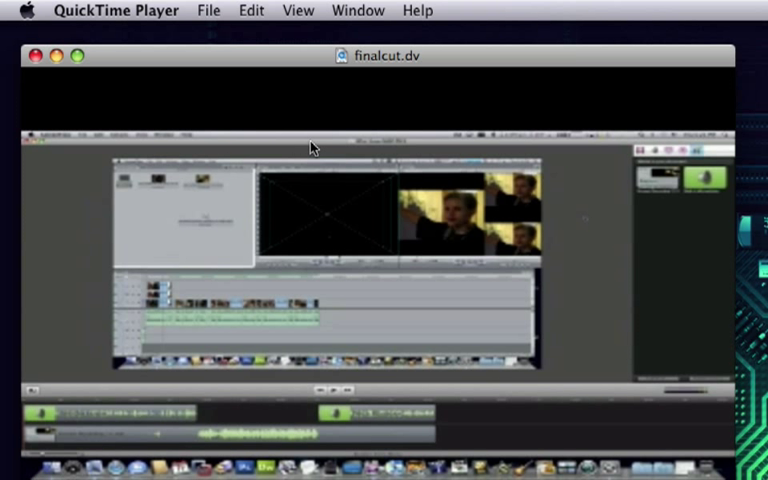
mouse_move(294, 230)
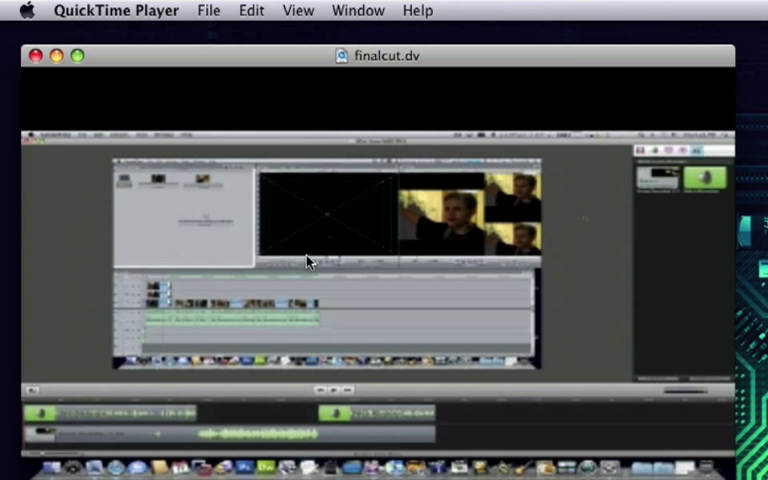
mouse_move(344, 100)
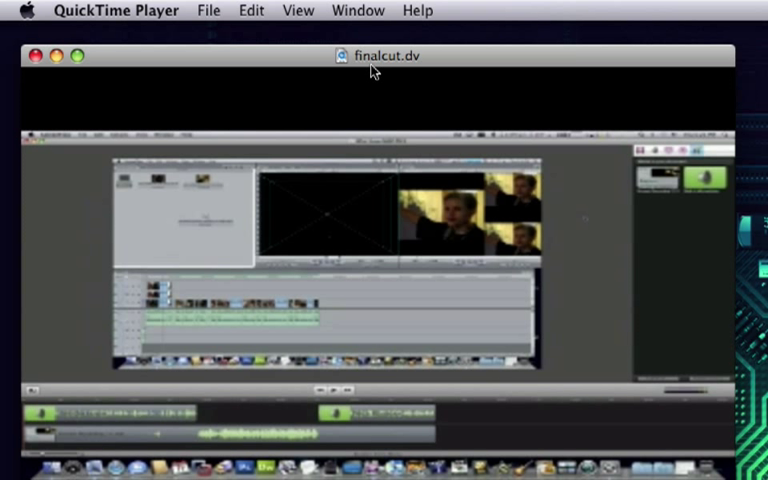
mouse_move(408, 72)
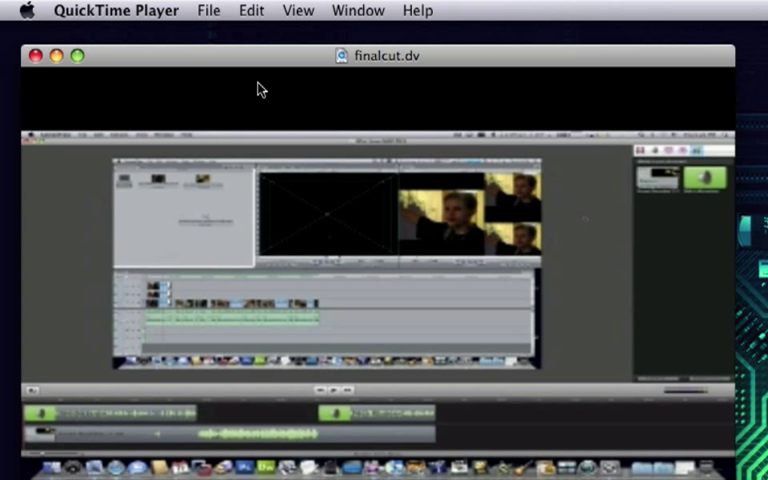
- Close the finalcut.dv movie window, leaving no movie open
click(38, 56)
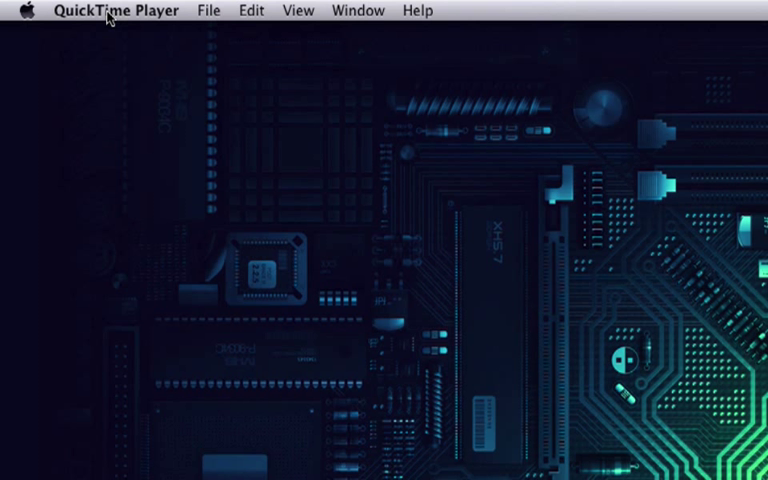
- Enable 'Use high-quality video setting when available' in the General preferences
click(114, 12)
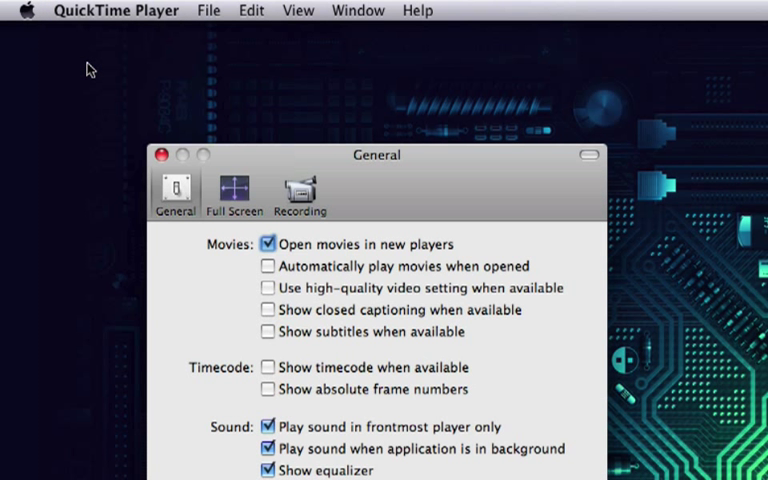
mouse_move(266, 348)
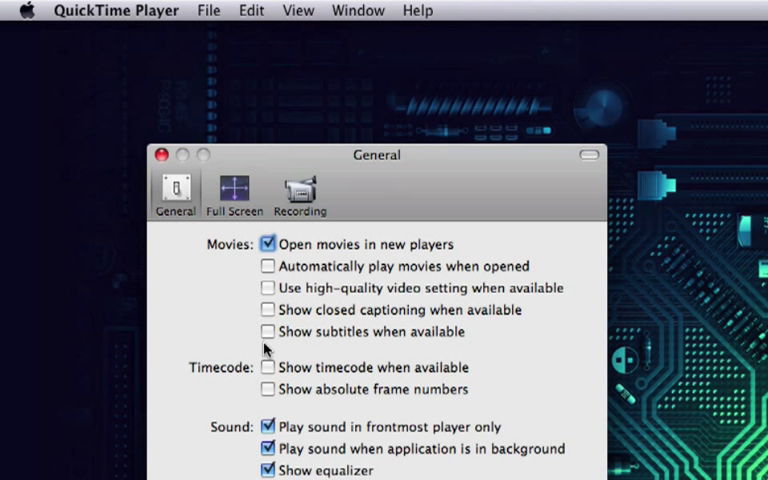
mouse_move(304, 300)
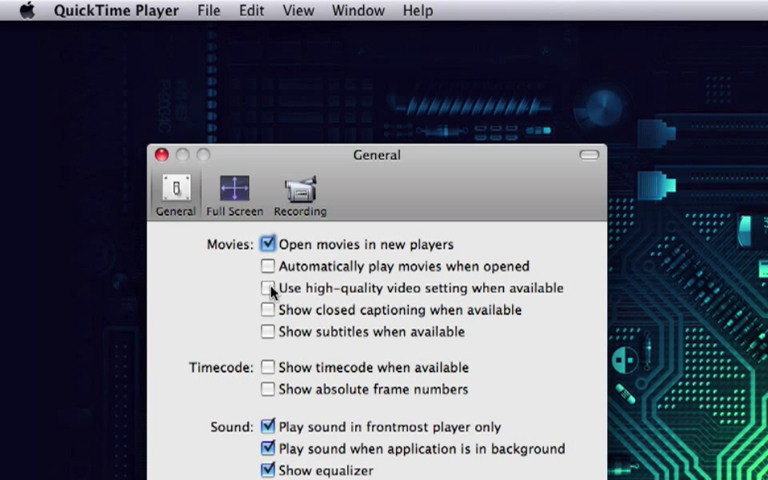
click(268, 288)
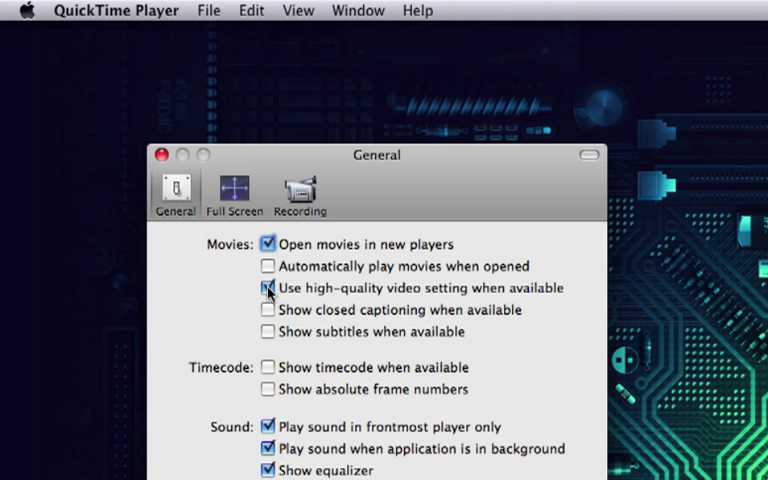
click(268, 288)
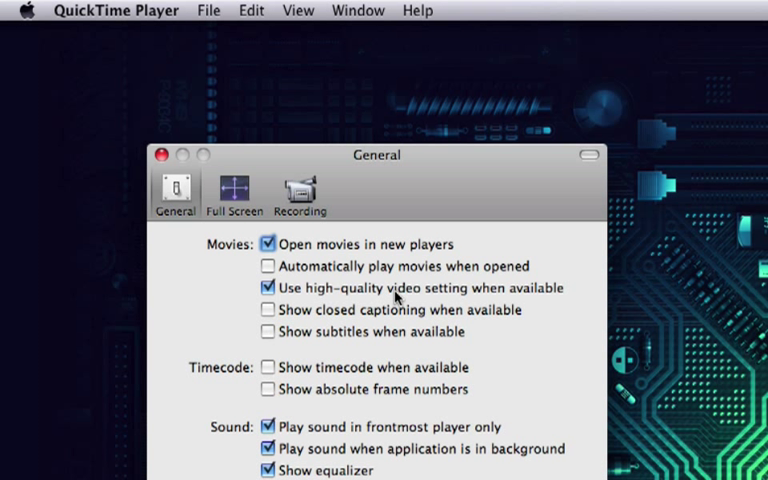
mouse_move(476, 294)
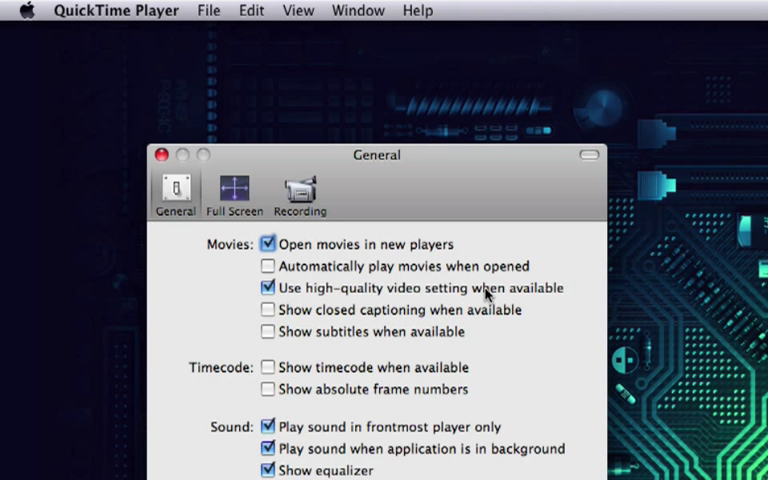
mouse_move(158, 156)
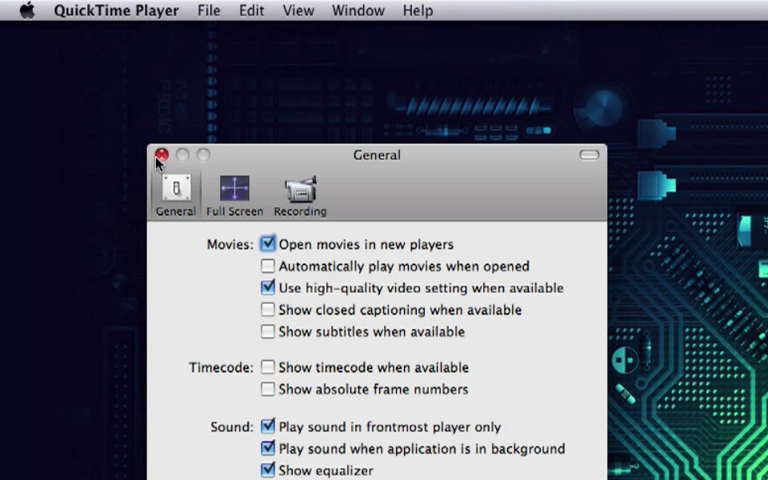
- Close the General preferences window so the finalcut.dv movie shows again
click(158, 156)
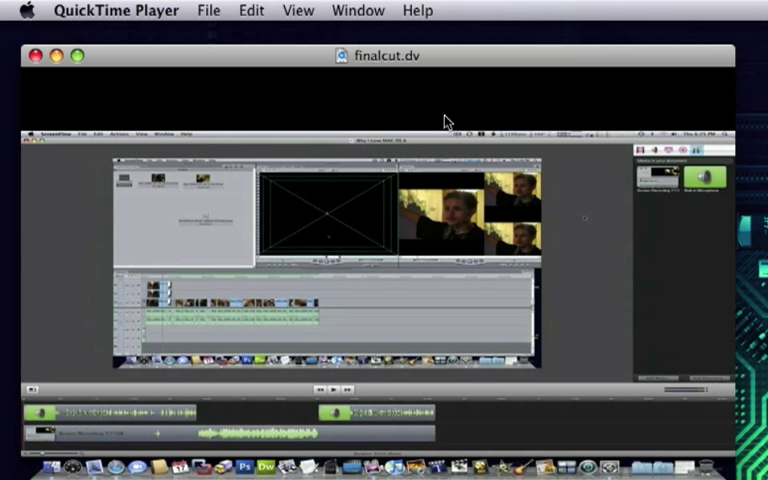
mouse_move(364, 72)
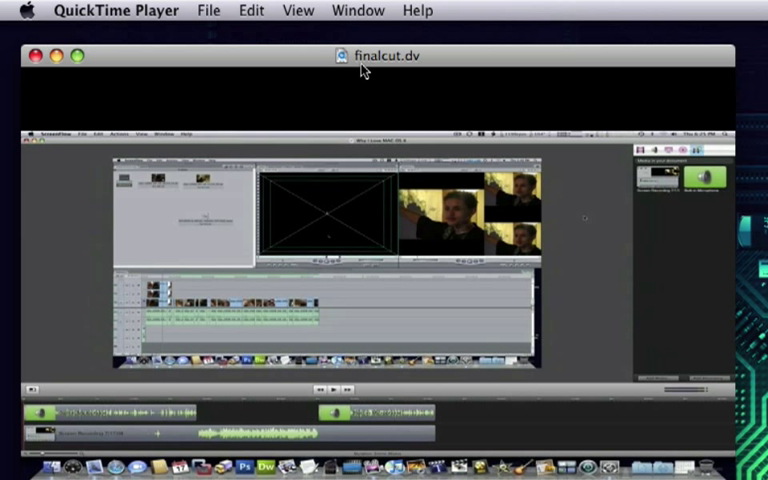
mouse_move(396, 80)
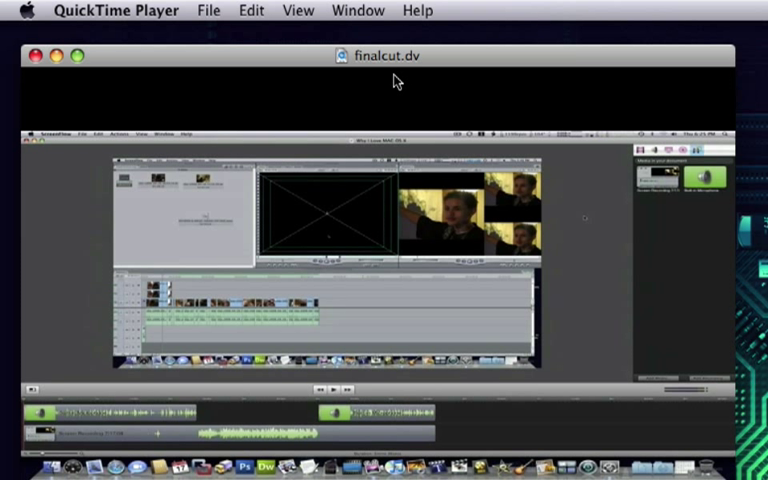
mouse_move(128, 164)
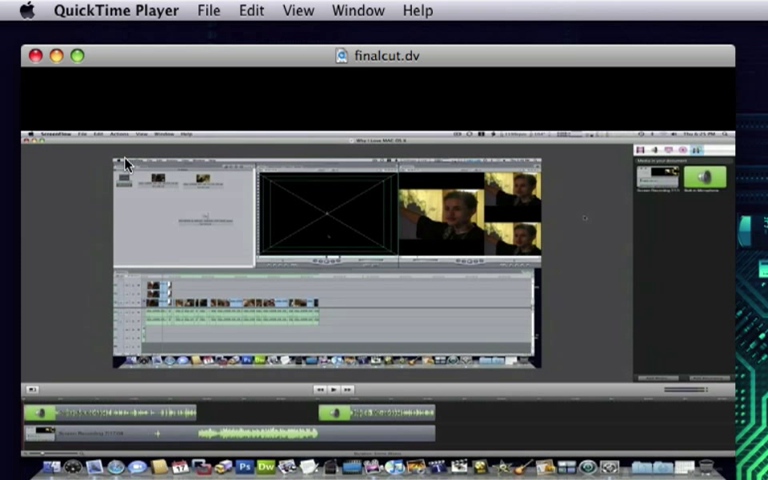
mouse_move(454, 182)
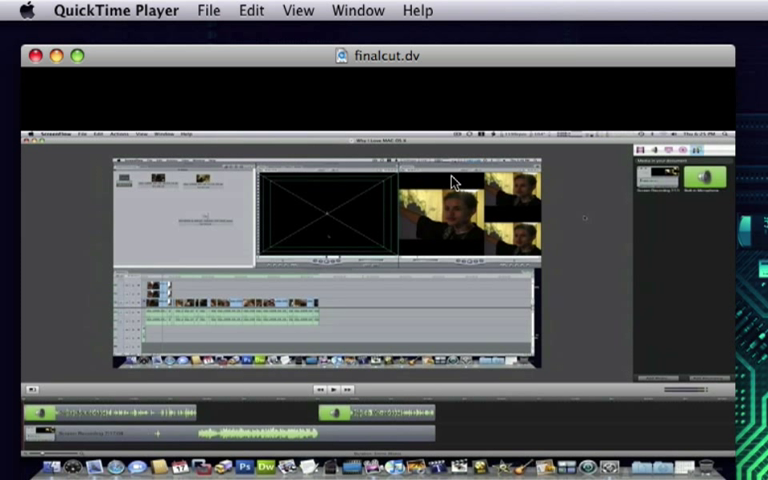
mouse_move(278, 364)
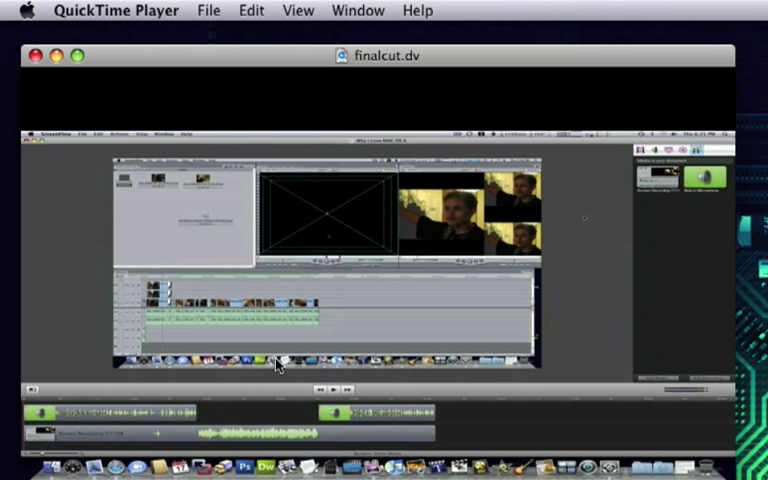
mouse_move(268, 100)
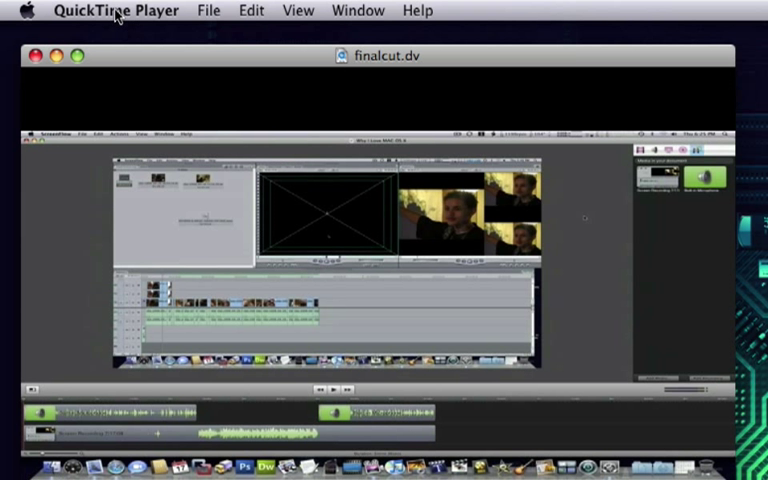
- Reopen the General preferences to confirm high-quality video is still ticked
click(114, 10)
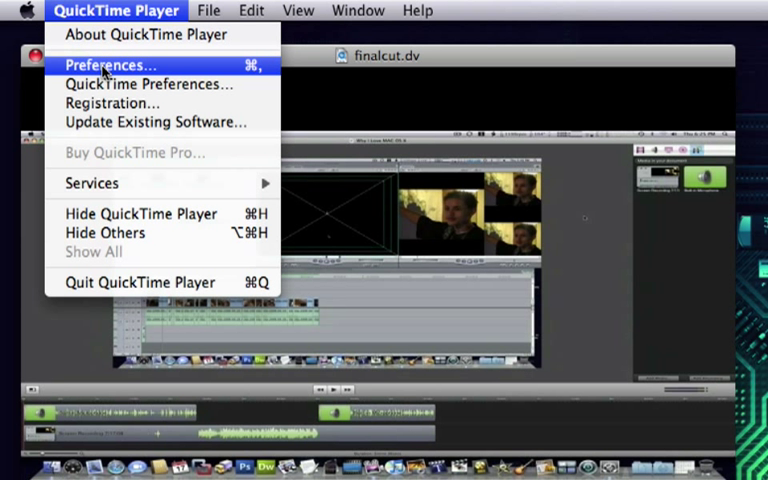
click(110, 64)
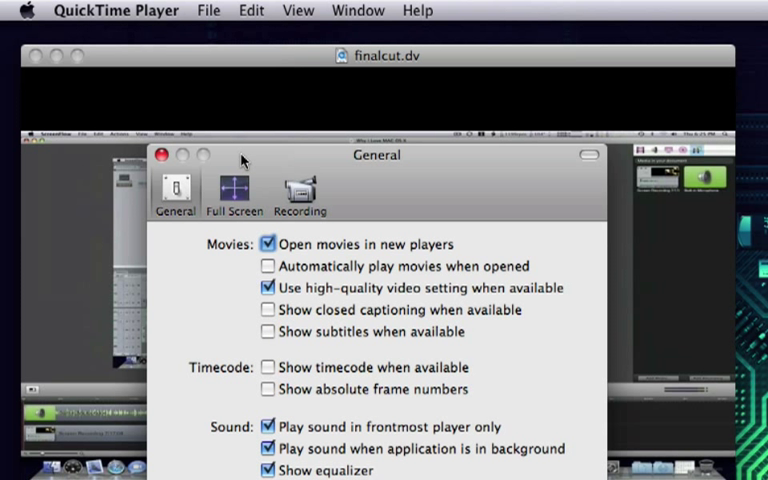
mouse_move(290, 302)
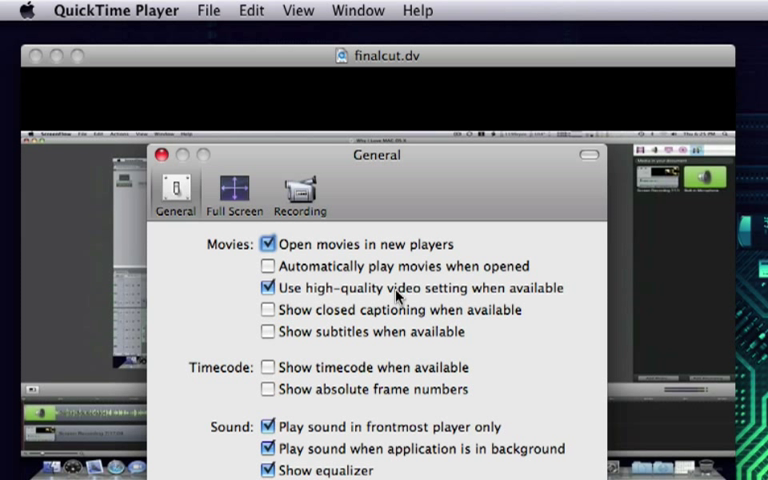
mouse_move(460, 298)
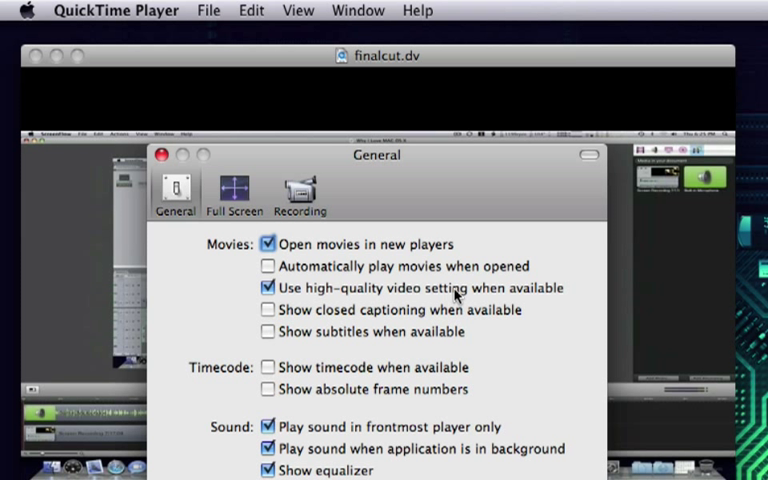